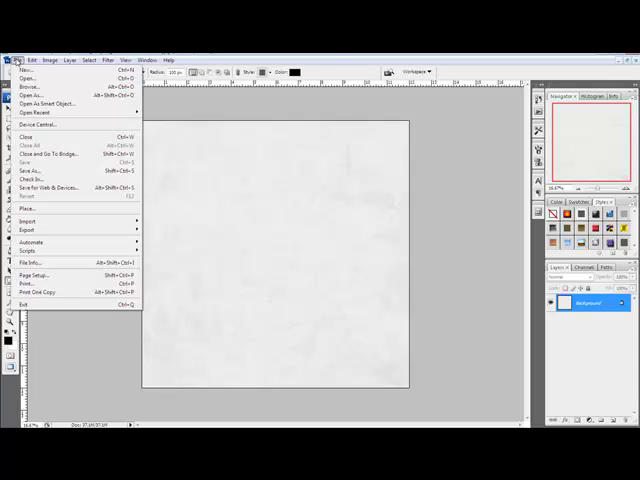
- Create a new white 12×12 inch document at 300 pixels per inch
{"action": "left_click", "coordinate": [25, 69]}
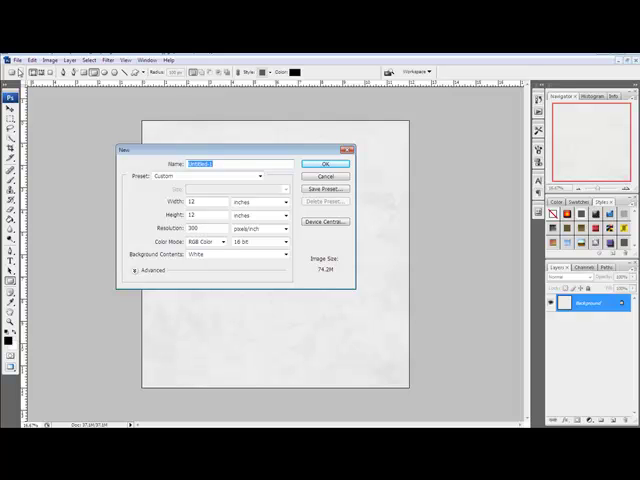
{"action": "left_click", "coordinate": [326, 163]}
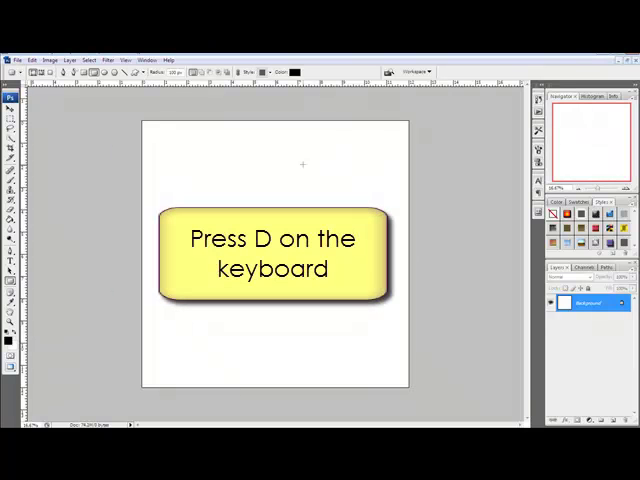
- Reset colours to default black and white and select the Rounded Rectangle Tool
{"action": "key", "text": "d"}
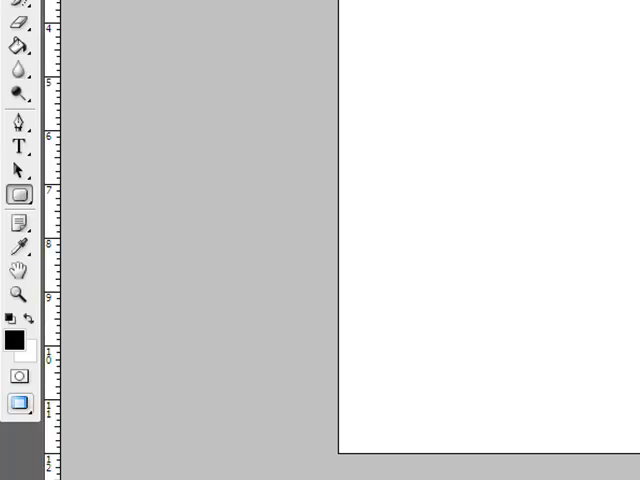
{"action": "left_click", "coordinate": [17, 194]}
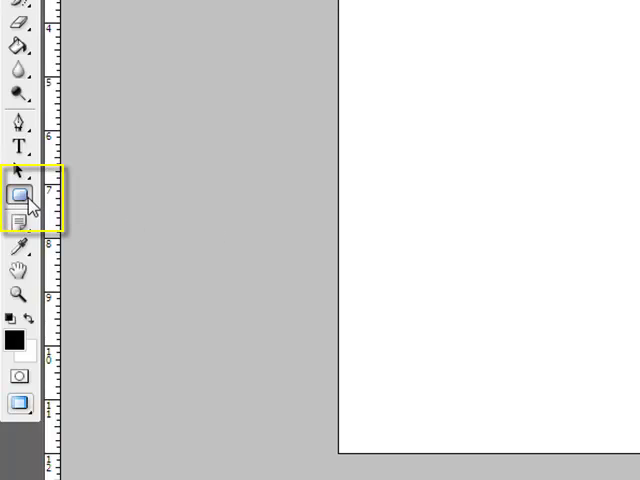
{"action": "mouse_move", "coordinate": [20, 194]}
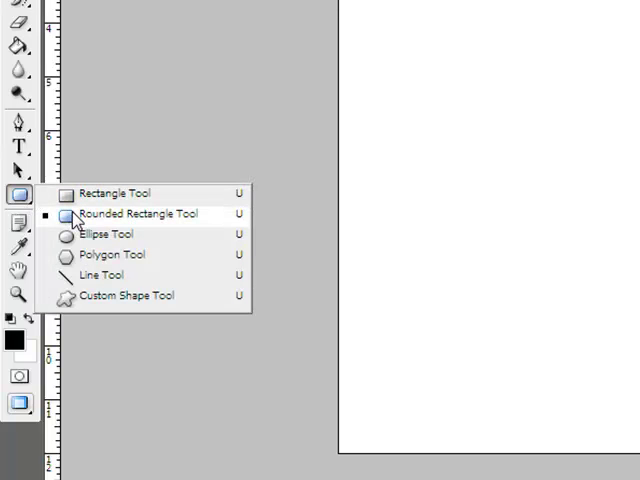
{"action": "left_click", "coordinate": [141, 215]}
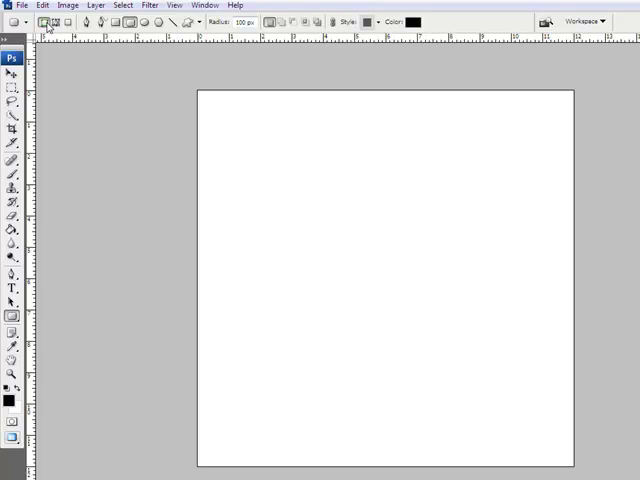
- Set the rounded rectangle options to Shape Layers, creating each shape on a new layer
{"action": "left_click", "coordinate": [267, 22]}
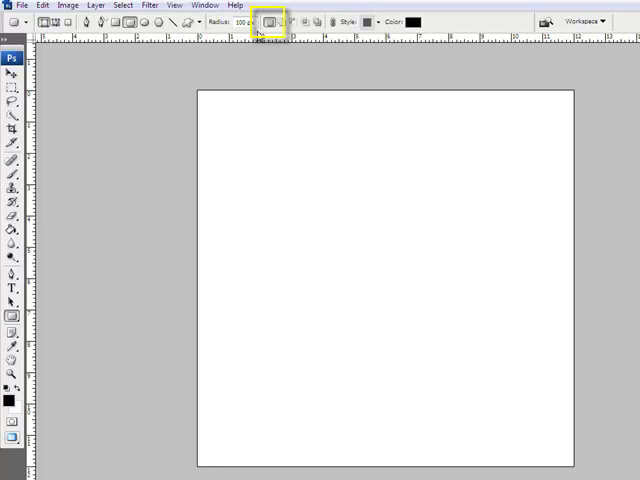
{"action": "mouse_move", "coordinate": [267, 21]}
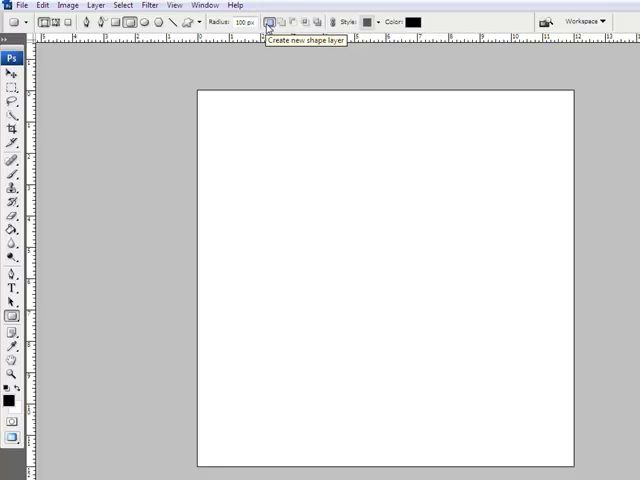
{"action": "left_click", "coordinate": [245, 21]}
{"action": "type", "text": "10"}
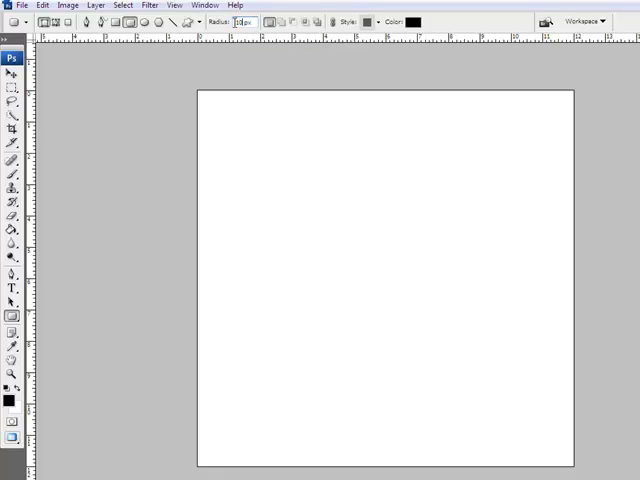
- Draw a black rounded rectangle, then a rounded square mat near the top-left
{"action": "left_click_drag", "start_coordinate": [385, 129], "coordinate": [427, 161]}
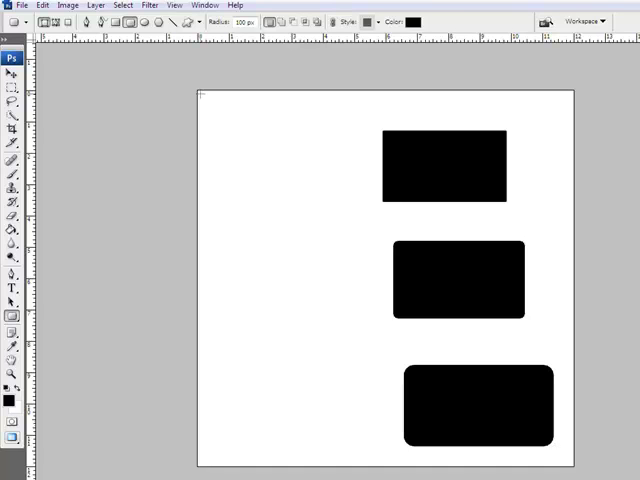
{"action": "left_click_drag", "start_coordinate": [201, 95], "coordinate": [290, 169]}
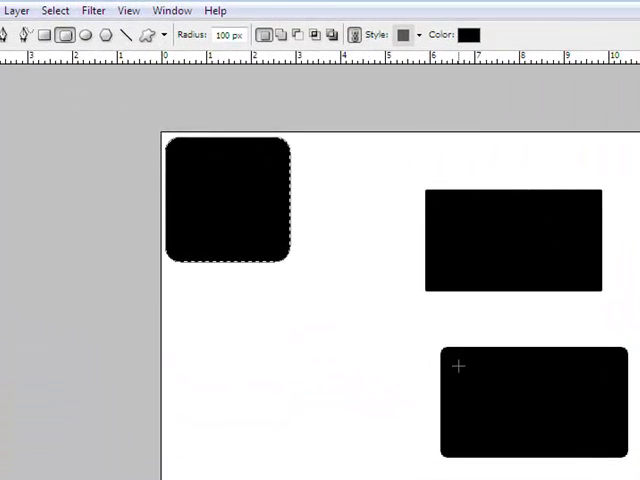
- Contract the top-left rounded square's selection inward by 50 pixels
{"action": "left_click", "coordinate": [228, 200]}
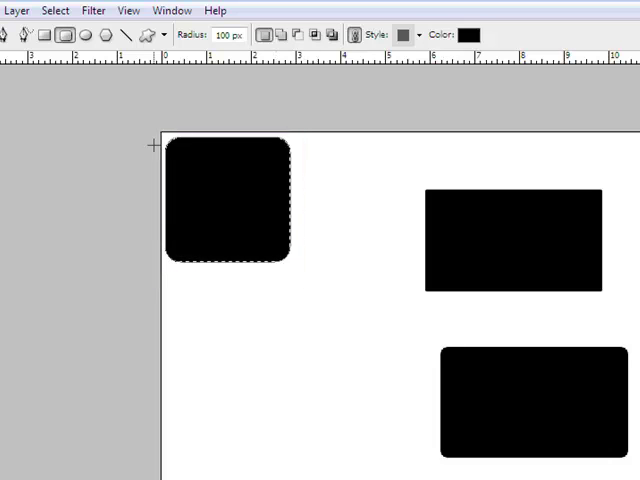
{"action": "left_click", "coordinate": [55, 10]}
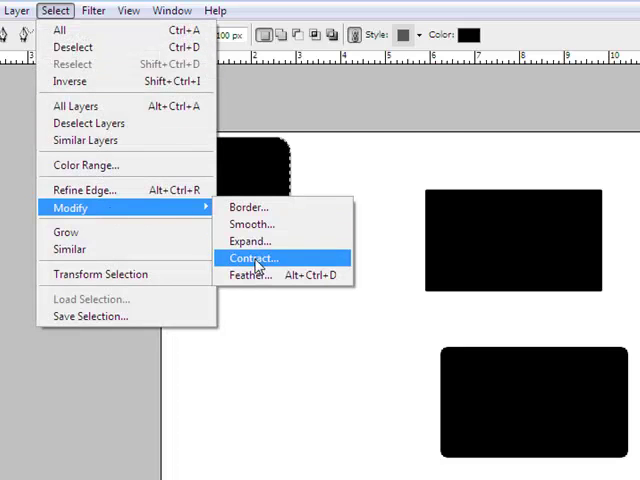
{"action": "left_click", "coordinate": [252, 258]}
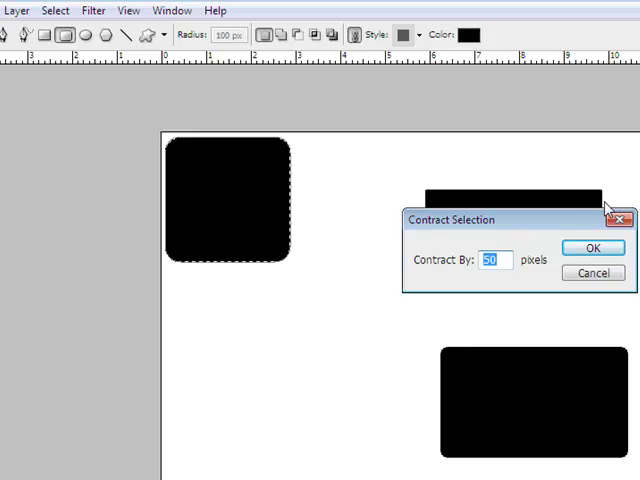
{"action": "left_click", "coordinate": [592, 247]}
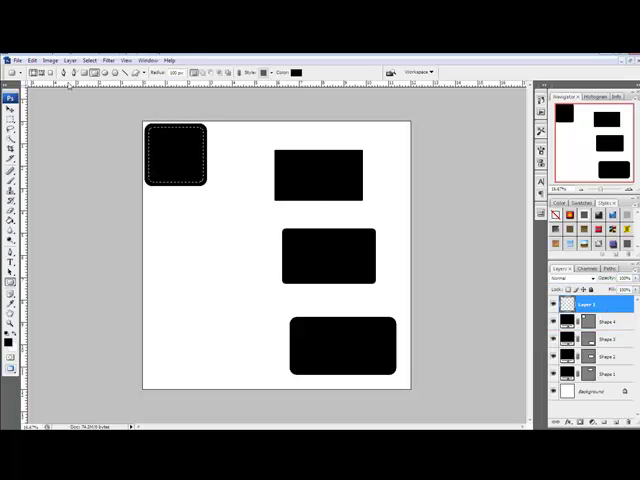
- Fill the contracted selection with 50% Gray, then deselect with Ctrl+D
{"action": "left_click", "coordinate": [33, 60]}
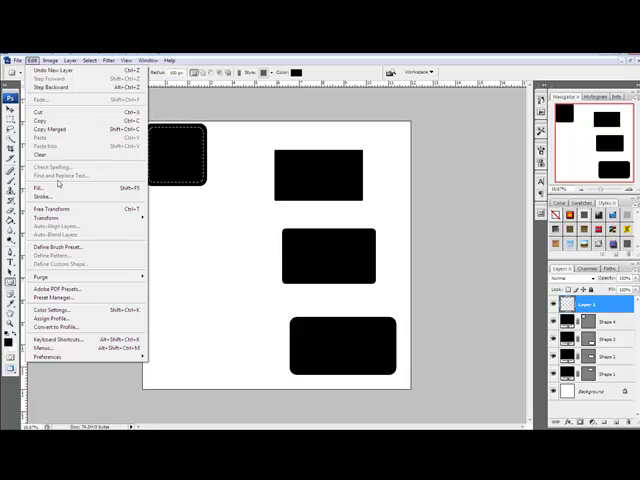
{"action": "left_click", "coordinate": [39, 187]}
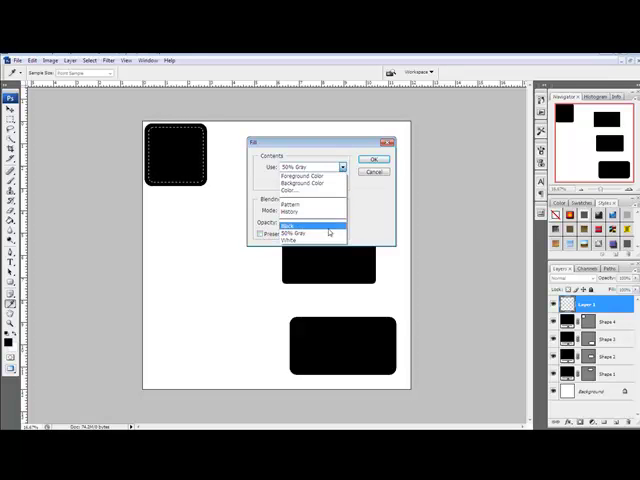
{"action": "left_click", "coordinate": [290, 233]}
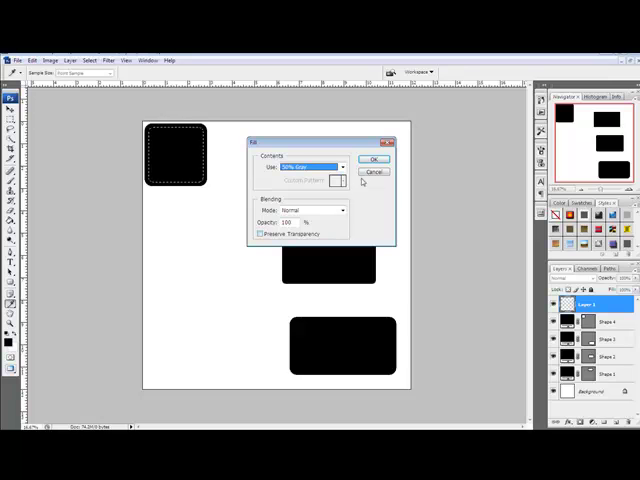
{"action": "left_click", "coordinate": [374, 160]}
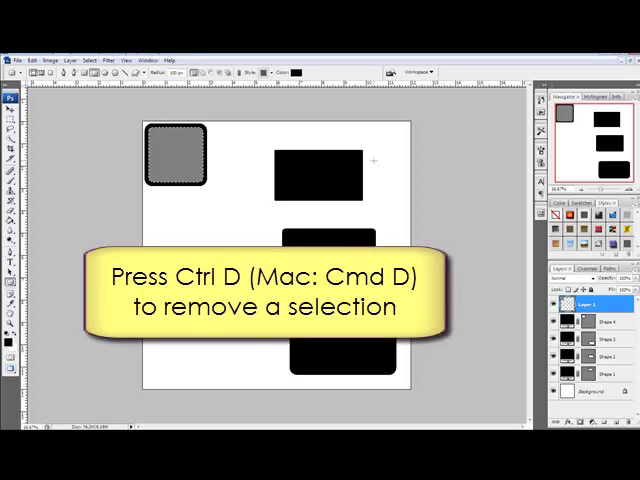
{"action": "key", "text": "ctrl+d"}
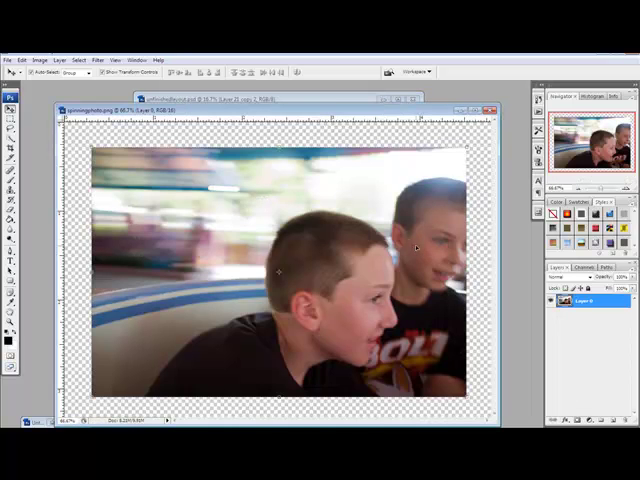
{"action": "mouse_move", "coordinate": [330, 110]}
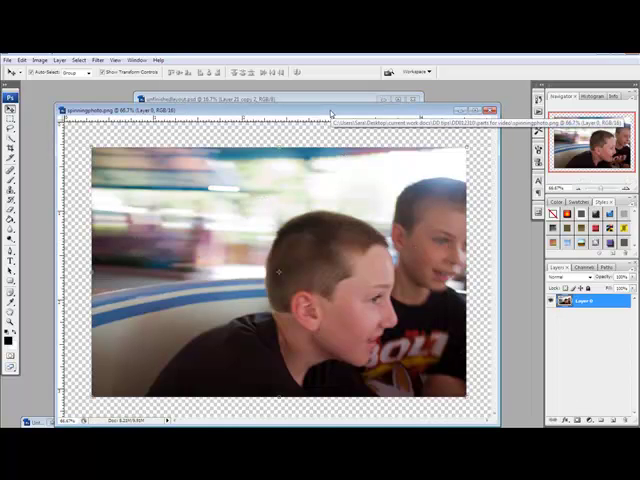